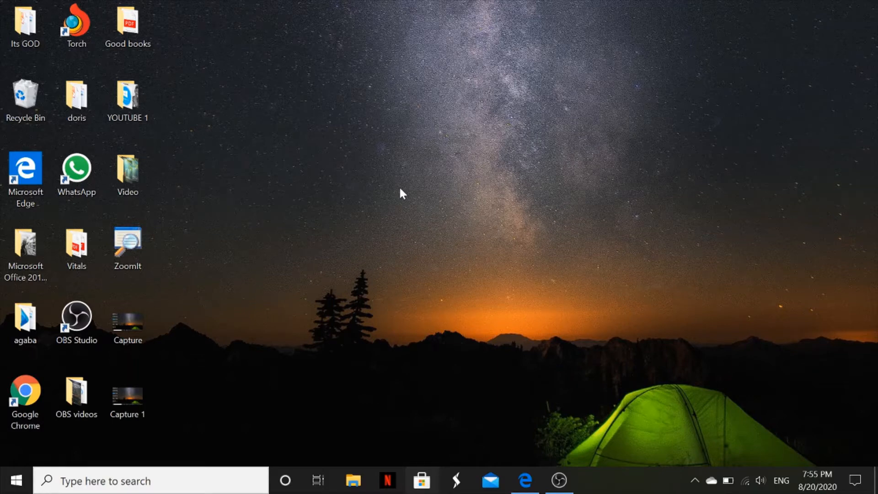
mouse_move(362, 145)
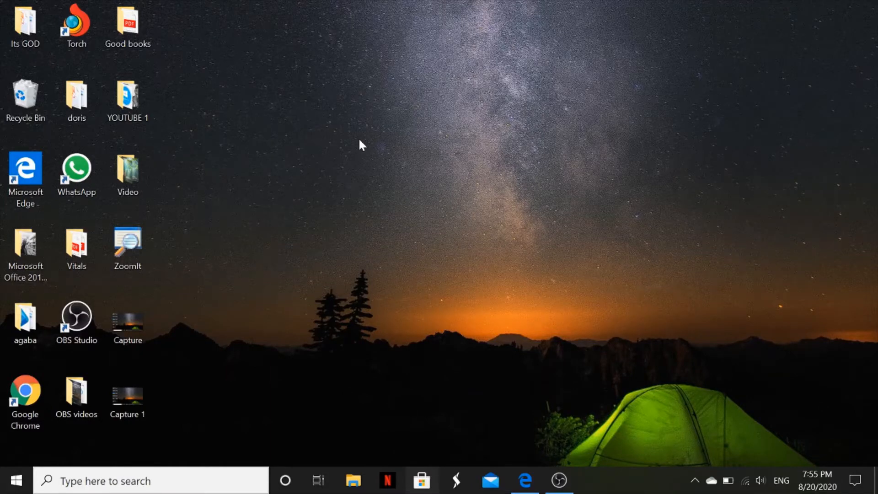
mouse_move(243, 211)
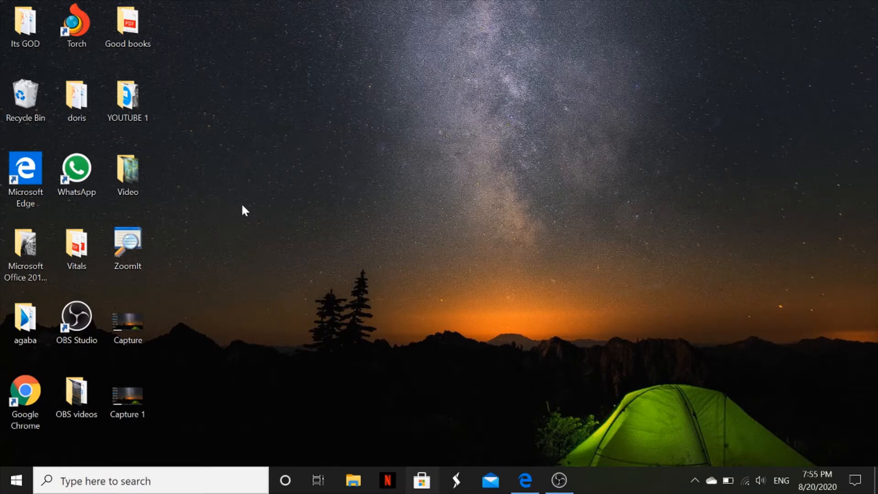
mouse_move(307, 216)
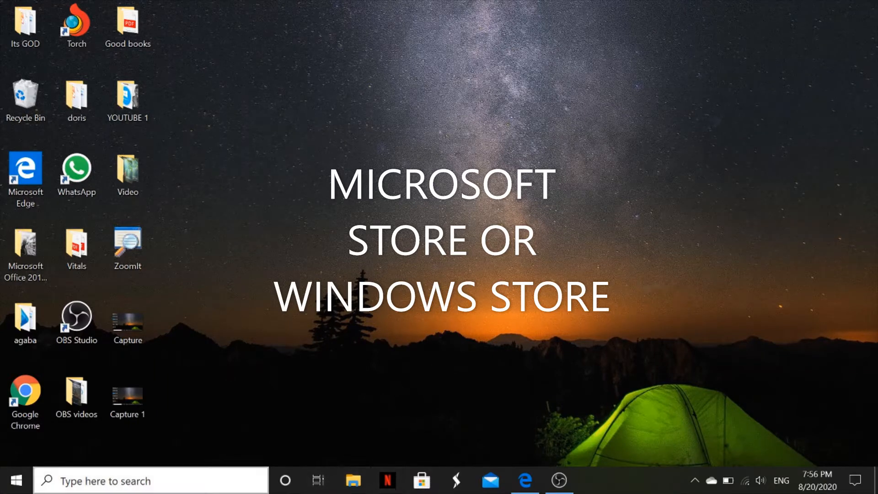
- Launch Microsoft Store from the taskbar and activate its empty Search field
click(150, 480)
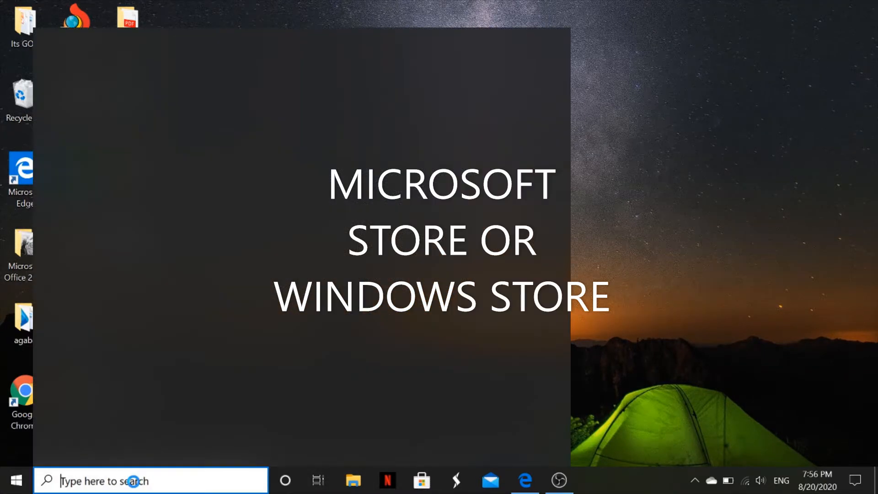
text(microsoft PowerPoint 2010)
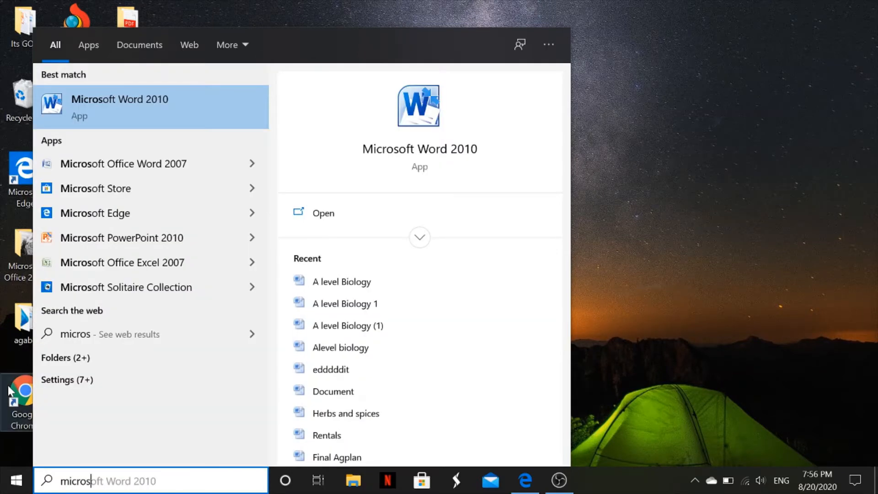
mouse_move(101, 188)
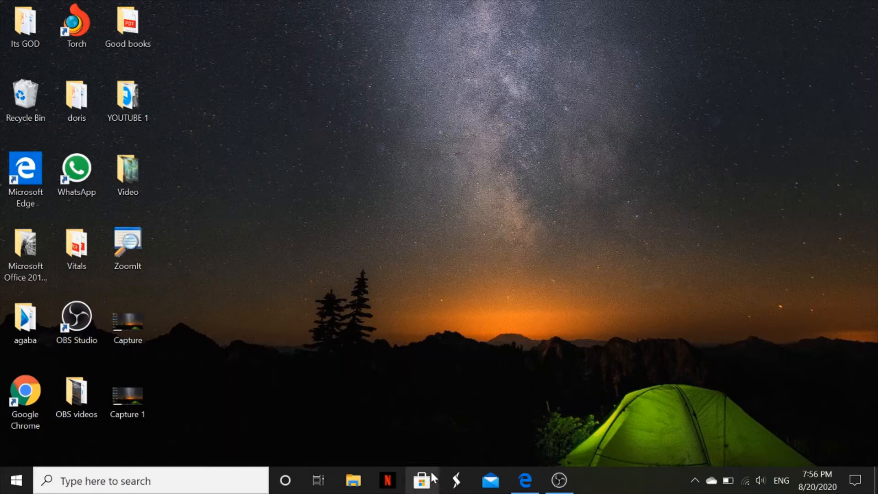
mouse_move(423, 480)
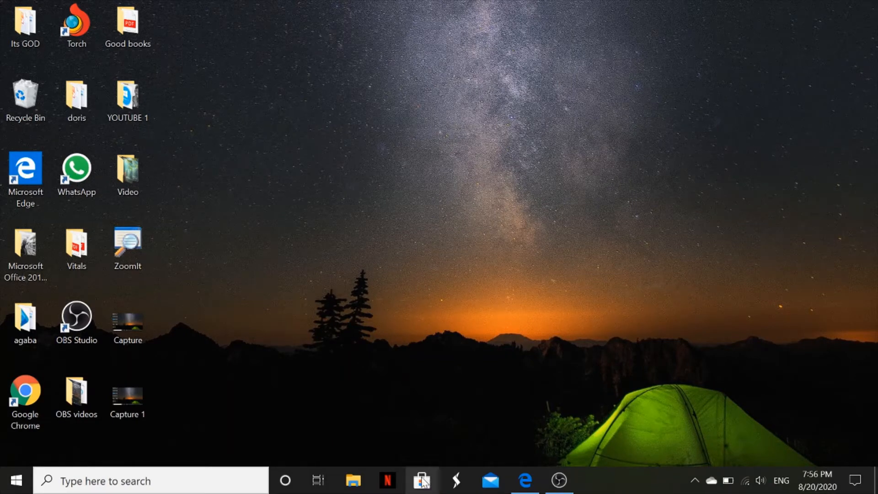
click(422, 480)
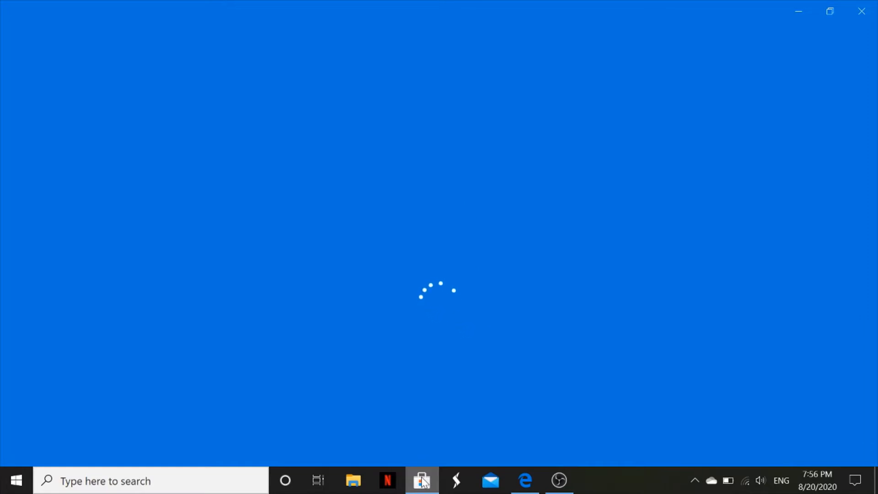
click(421, 480)
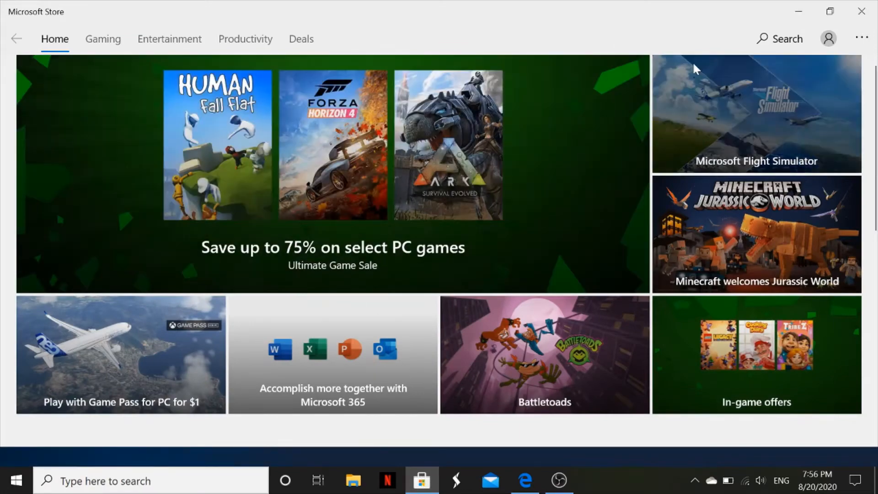
click(780, 38)
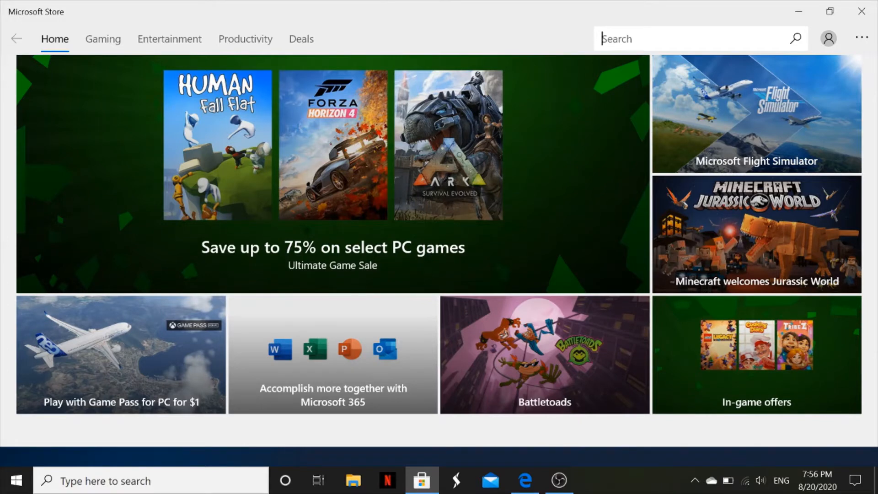
mouse_move(721, 58)
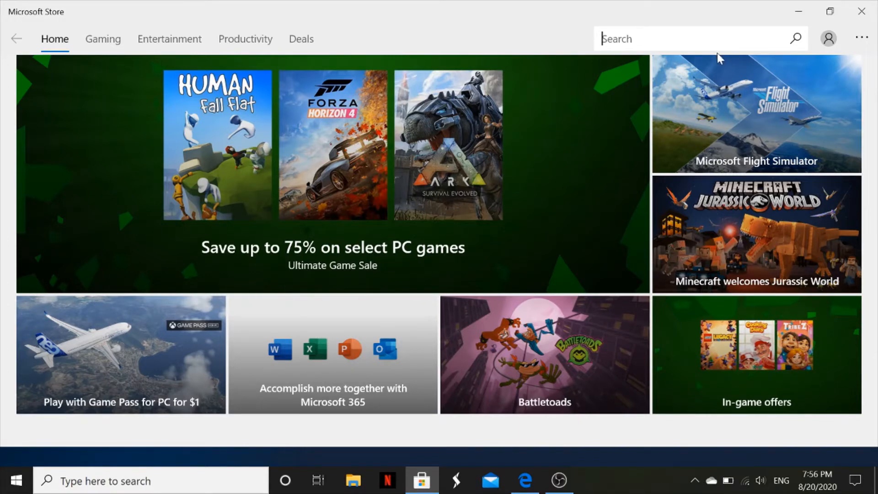
- Search the Store for 'watsapp' so WhatsApp Desktop appears first among 179 apps
text(watsapp)
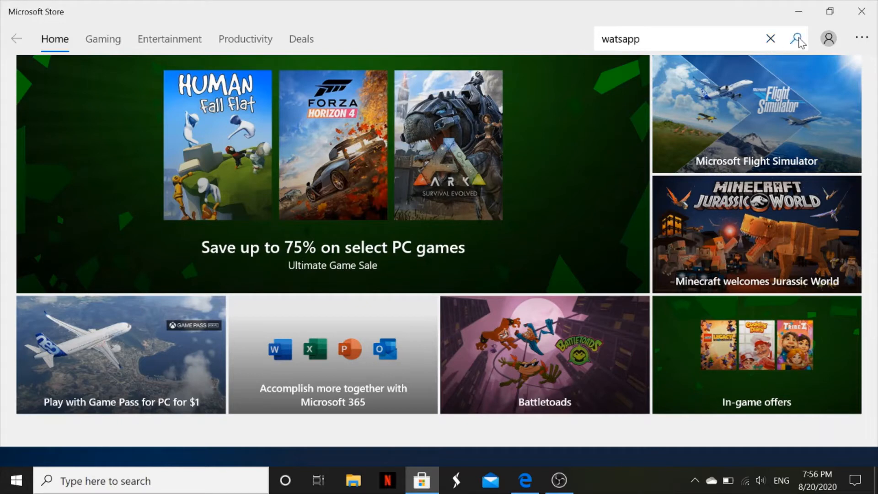
click(801, 38)
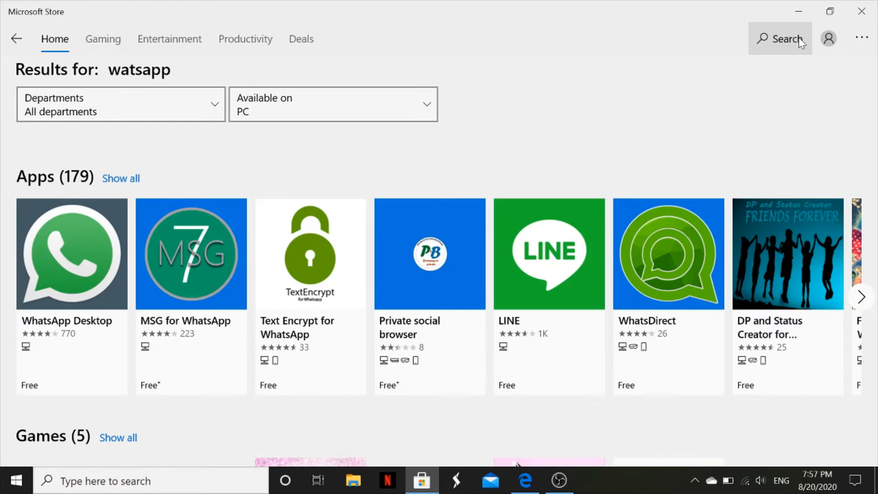
mouse_move(161, 282)
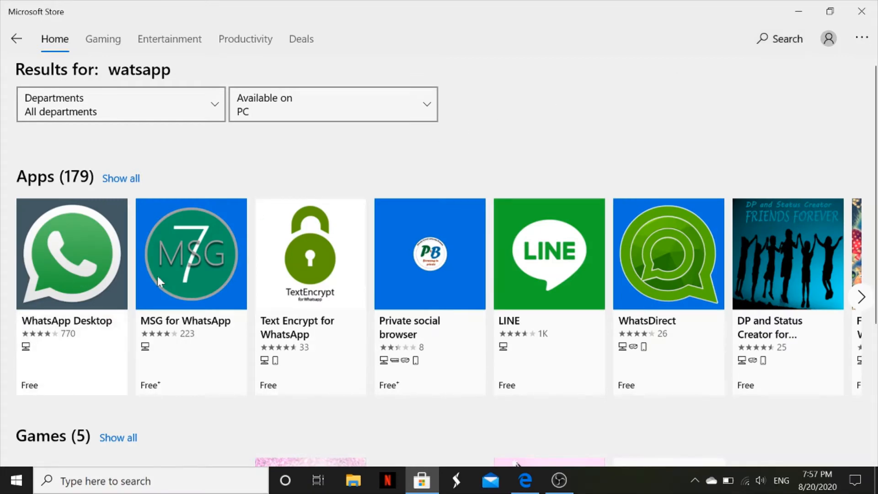
mouse_move(500, 274)
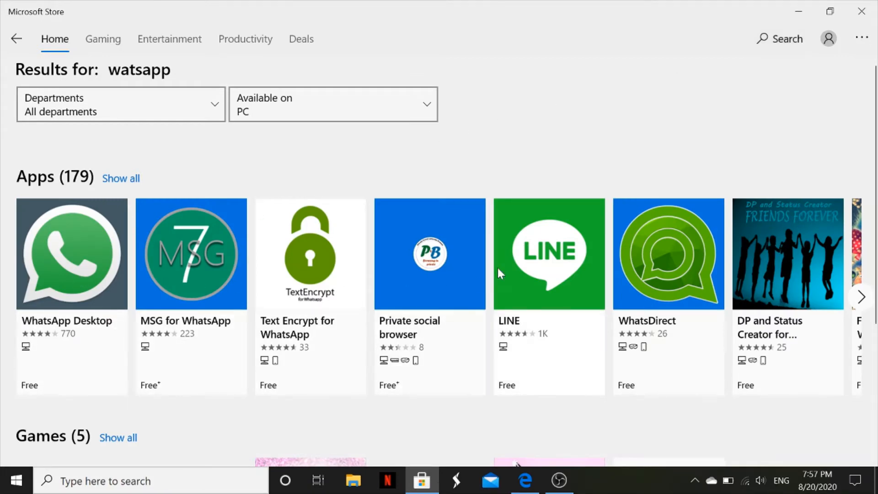
mouse_move(520, 270)
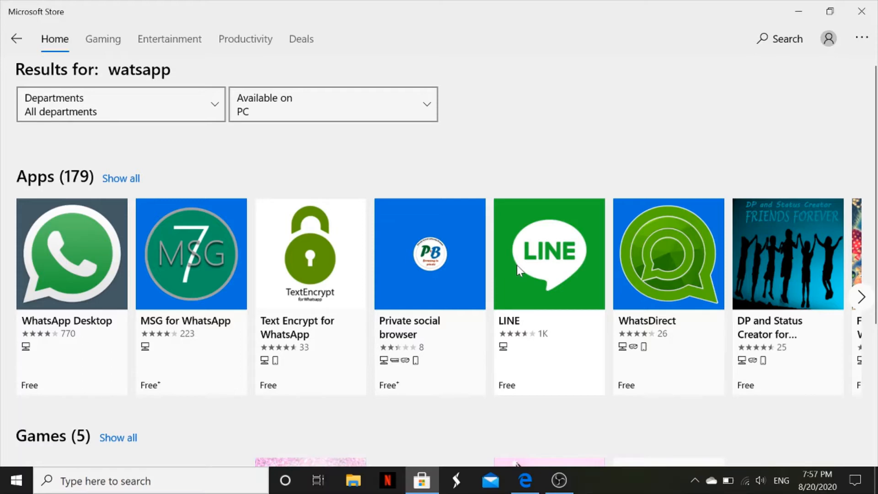
mouse_move(852, 124)
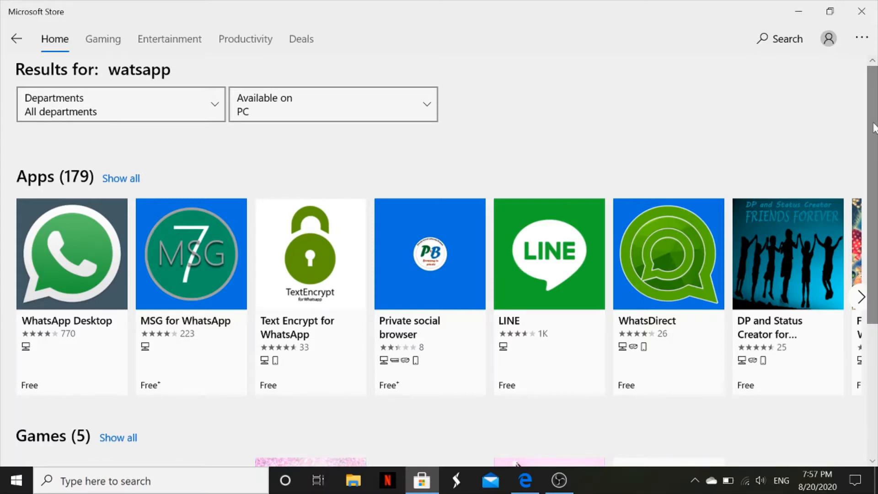
scroll(down, 3)
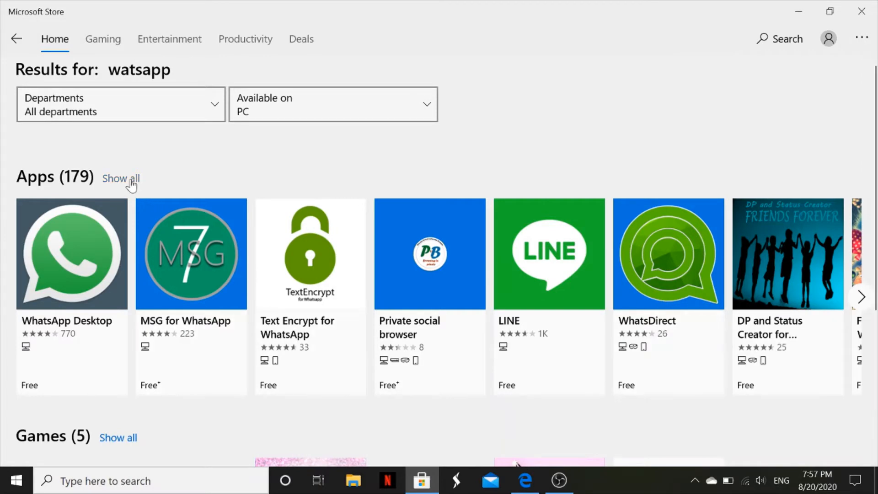
- Show all 179 app results for watsapp and browse down through the list
click(120, 178)
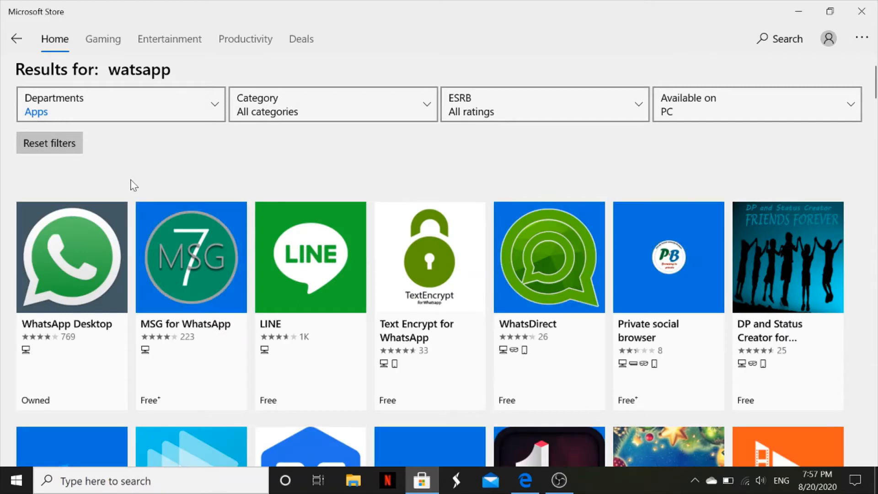
mouse_move(618, 163)
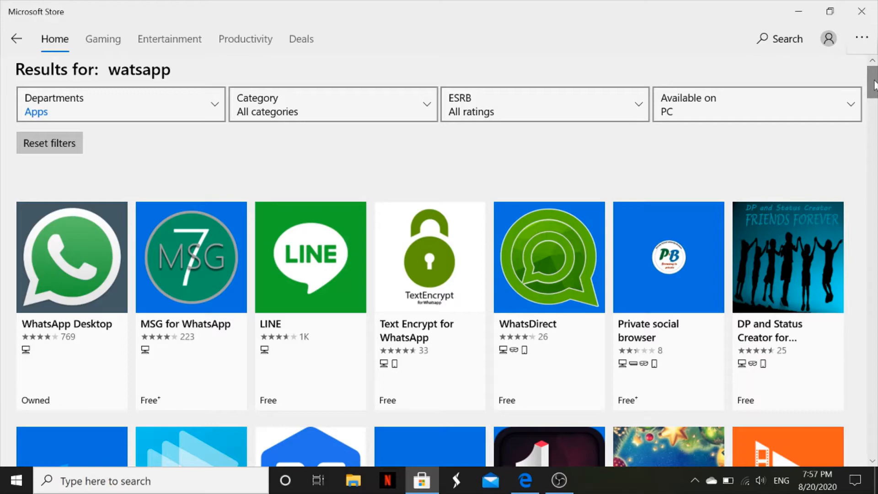
scroll(down, 3)
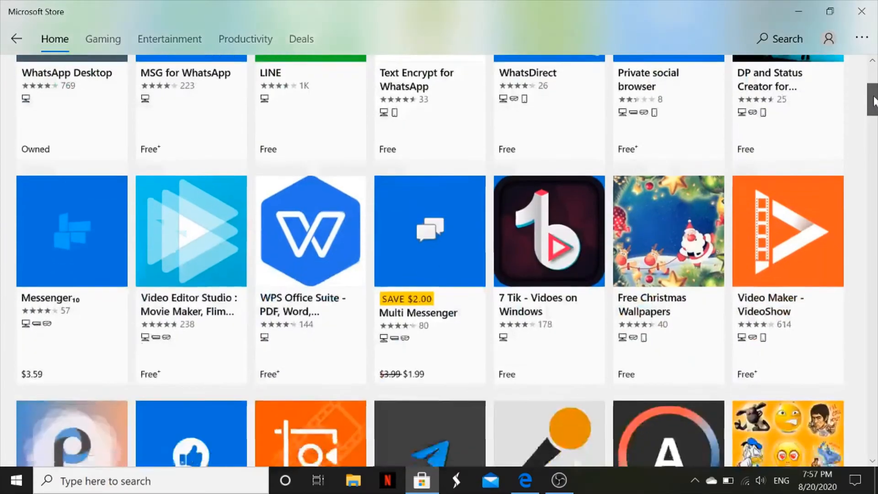
scroll(down, 3)
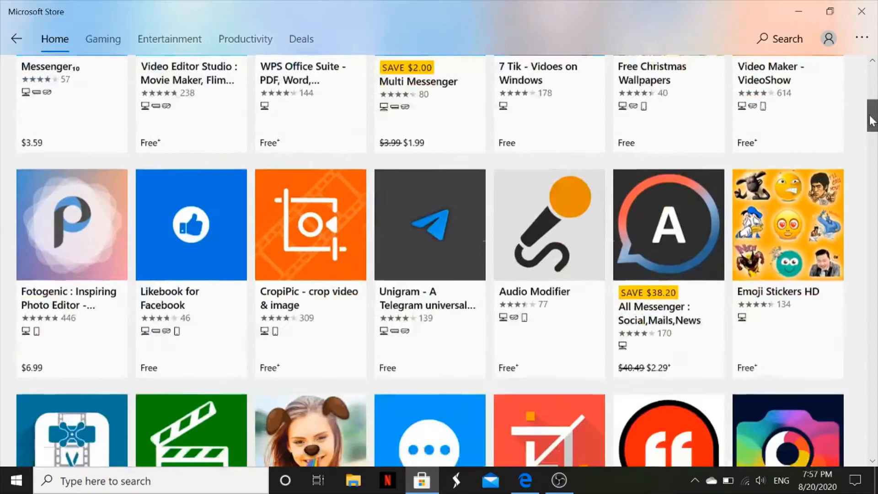
scroll(down, 3)
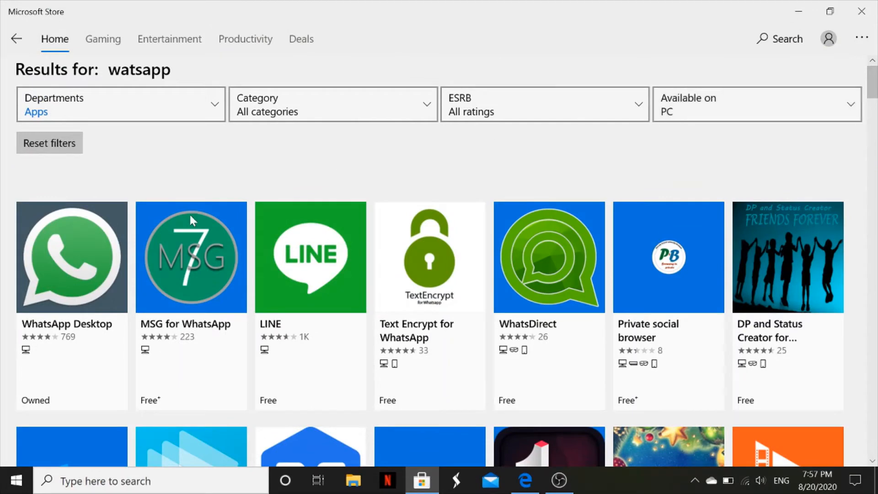
mouse_move(73, 330)
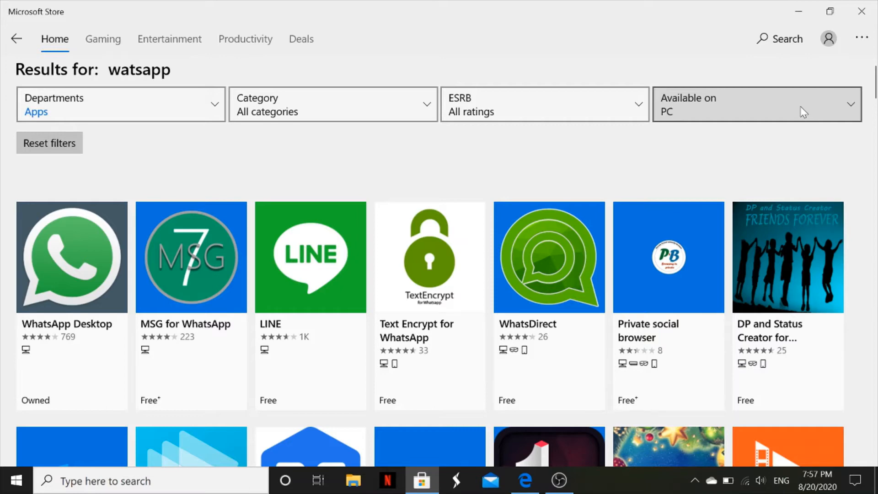
- Expand the 'Available on' device filter with PC chosen
click(755, 104)
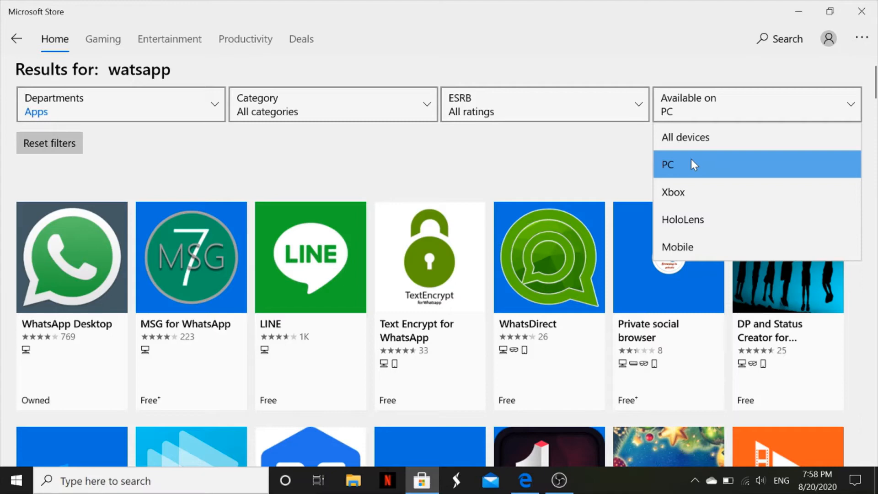
mouse_move(557, 154)
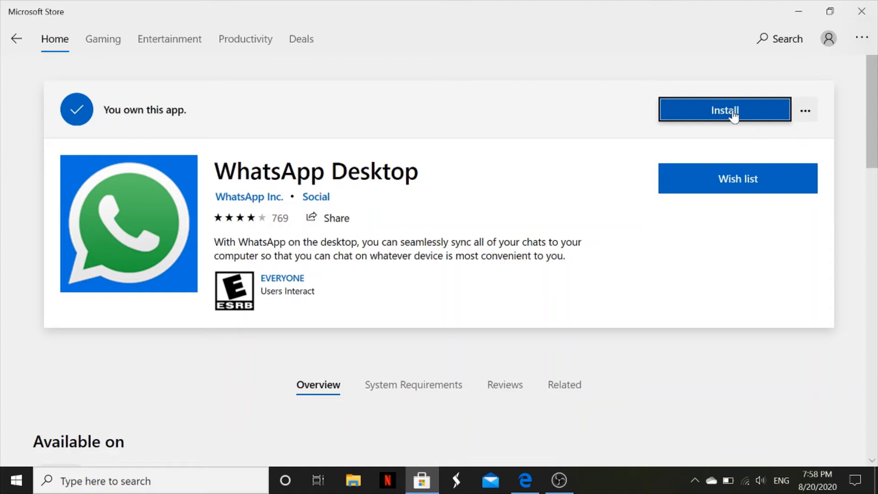
mouse_move(805, 110)
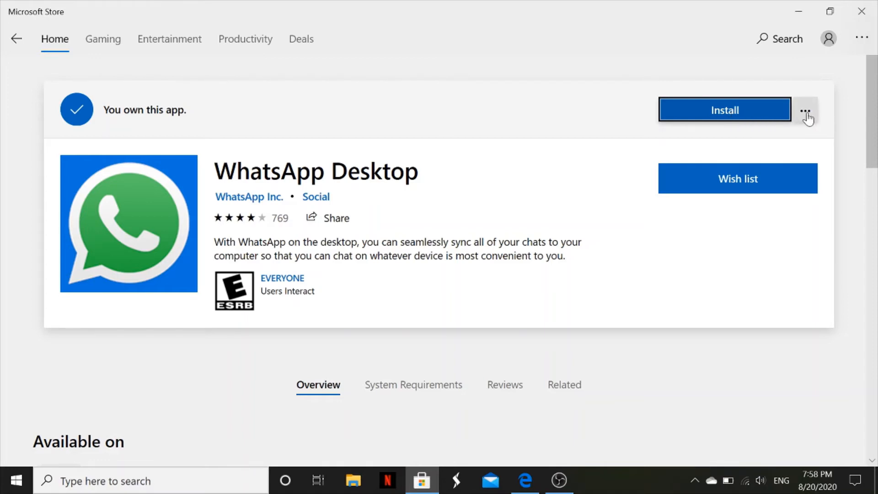
- Install WhatsApp Desktop from its Store page until it reports installed
click(807, 110)
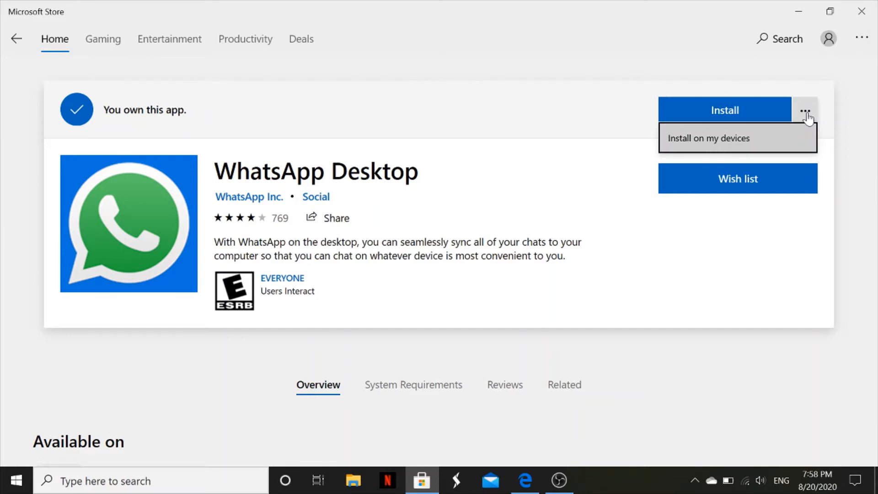
mouse_move(613, 125)
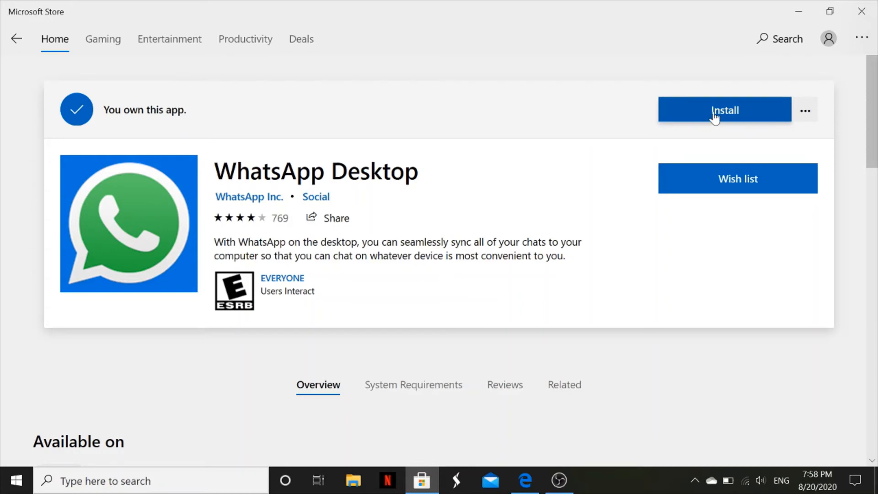
click(725, 110)
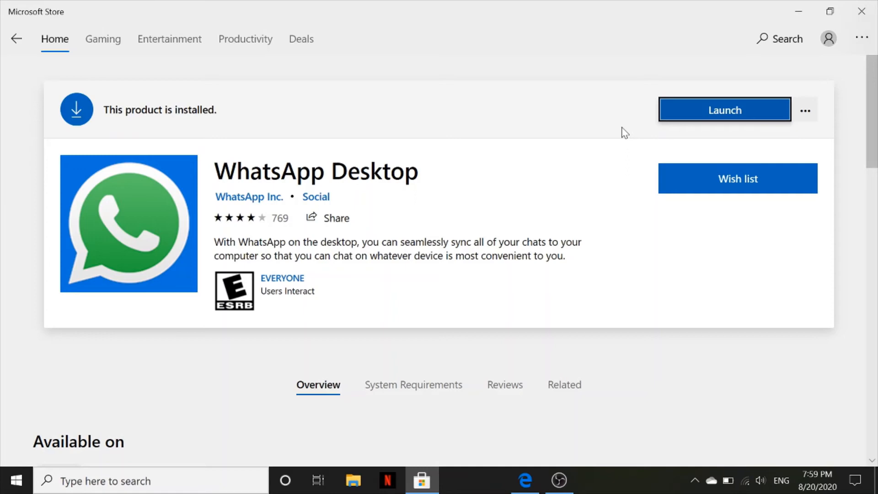
mouse_move(805, 110)
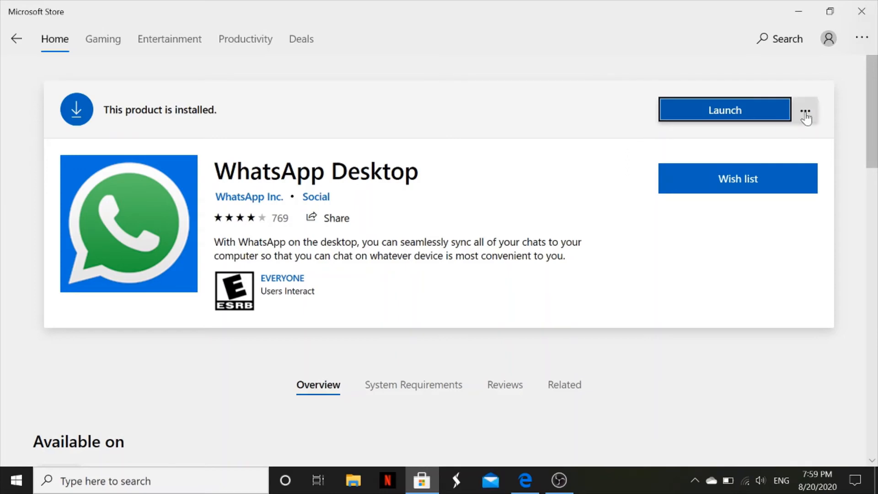
- Show the '...' More options menu next to Launch for WhatsApp Desktop
click(805, 110)
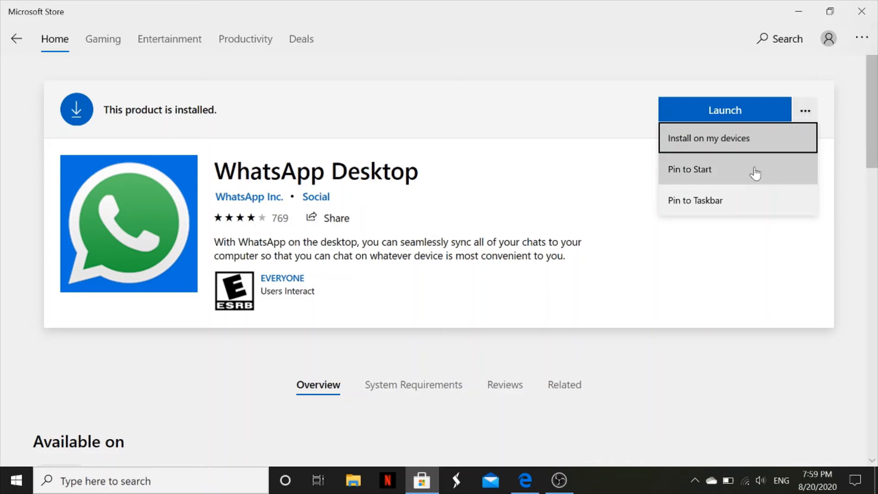
mouse_move(745, 177)
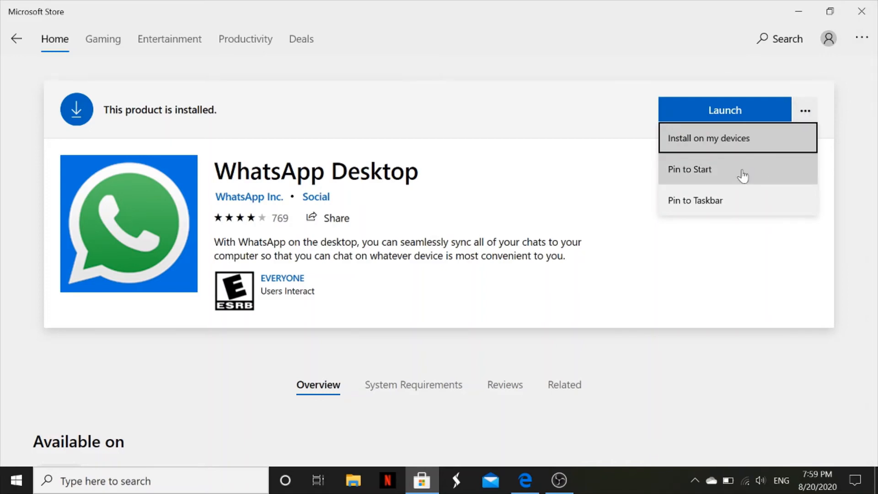
mouse_move(713, 200)
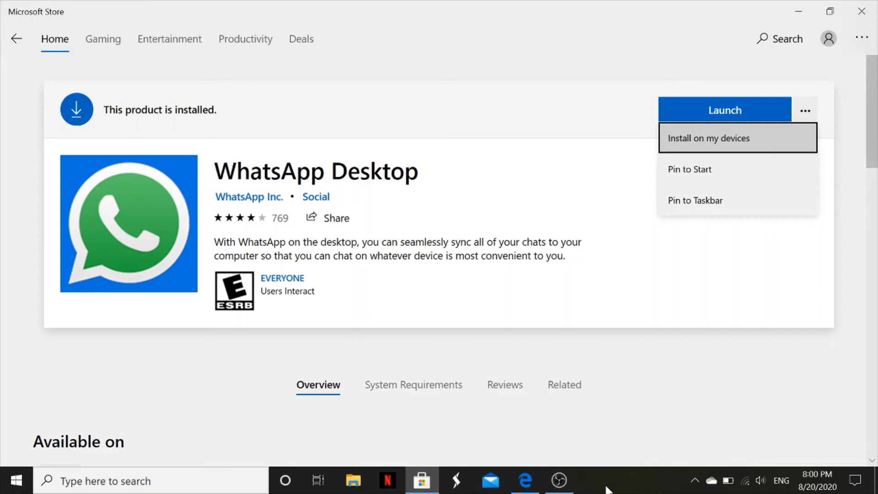
mouse_move(706, 180)
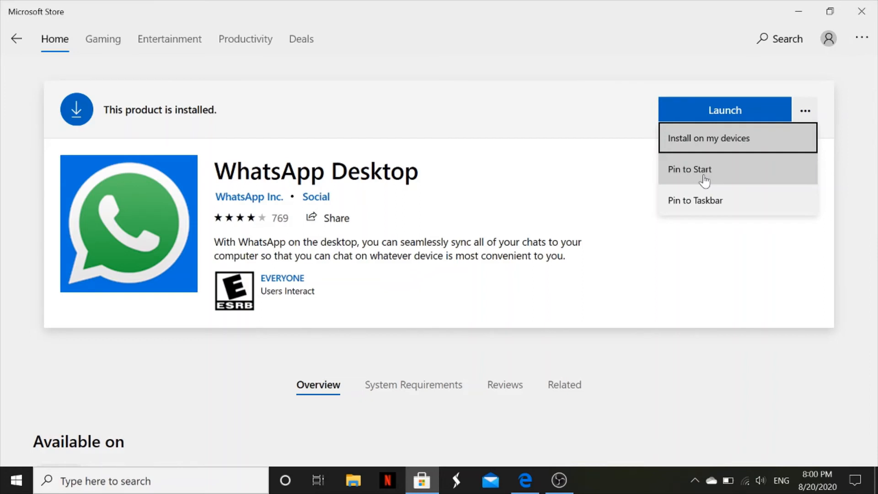
mouse_move(704, 189)
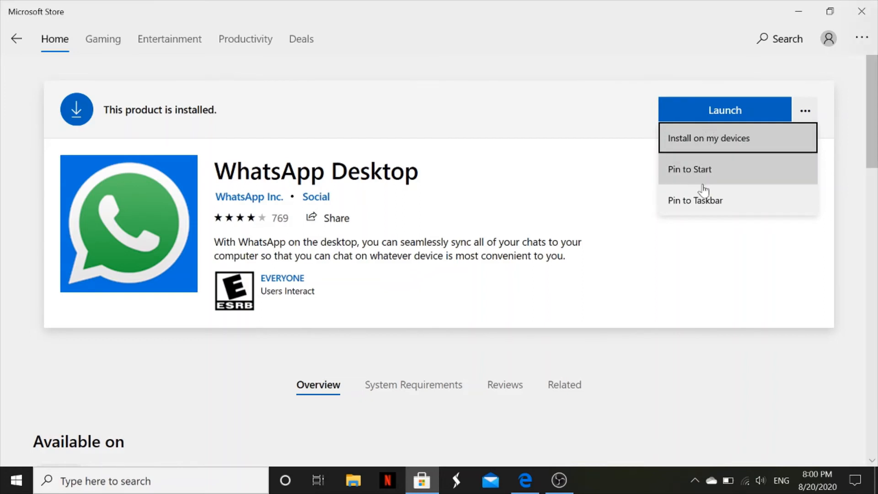
mouse_move(704, 204)
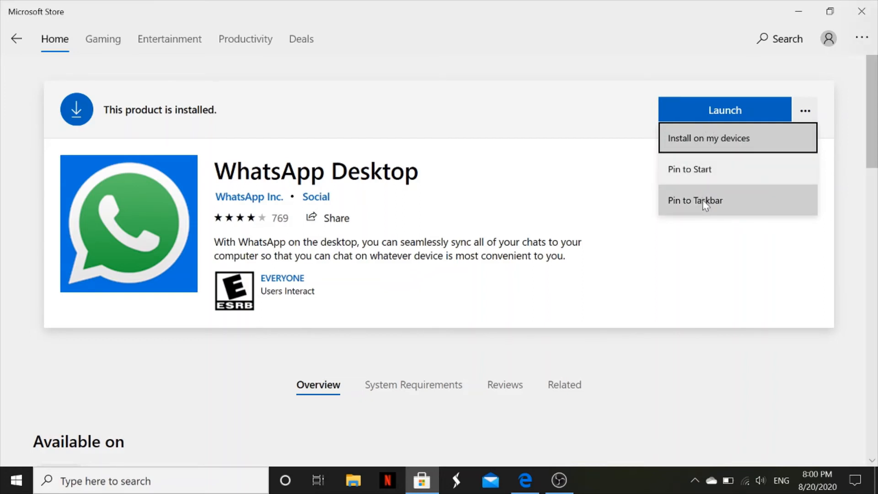
- Pin WhatsApp Desktop to the taskbar and confirm with Yes
click(695, 200)
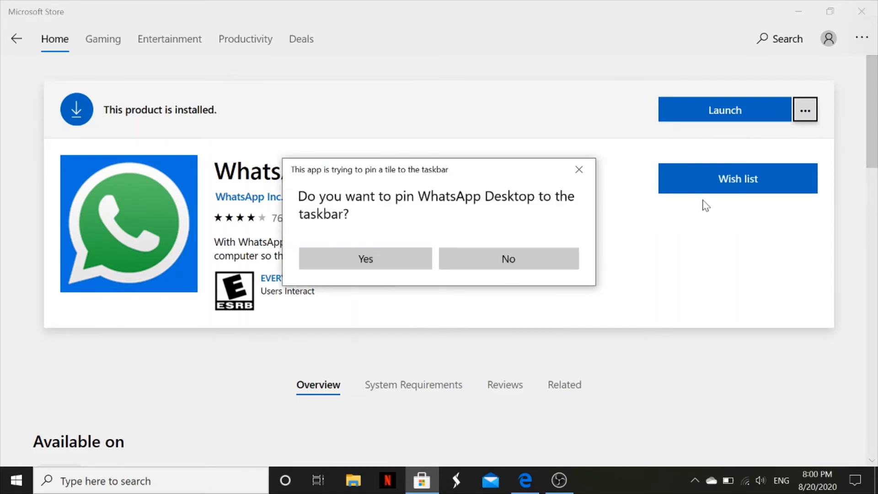
mouse_move(375, 219)
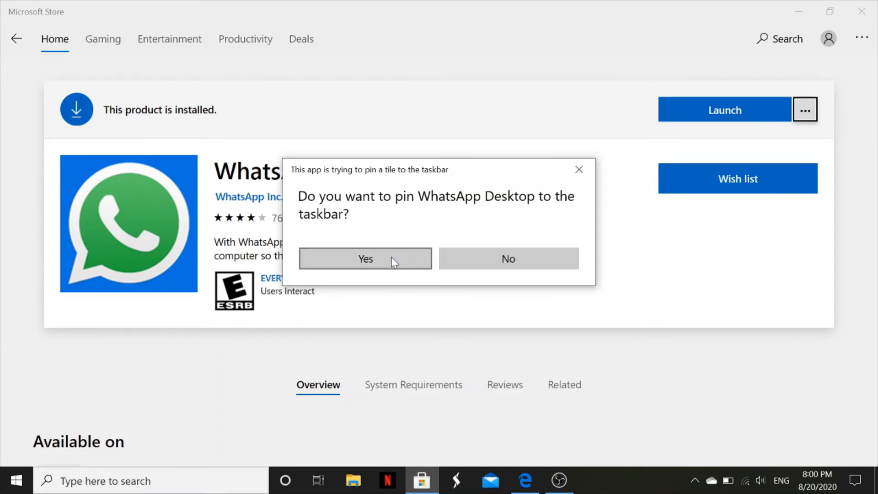
click(365, 259)
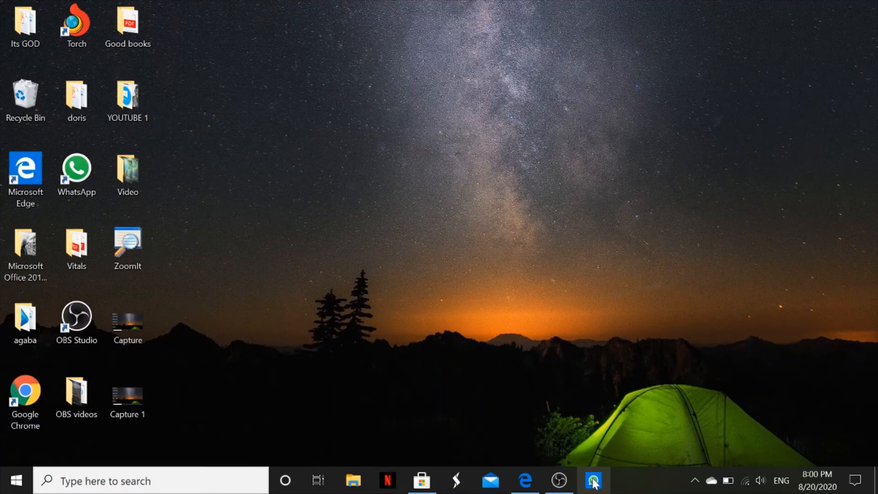
mouse_move(593, 480)
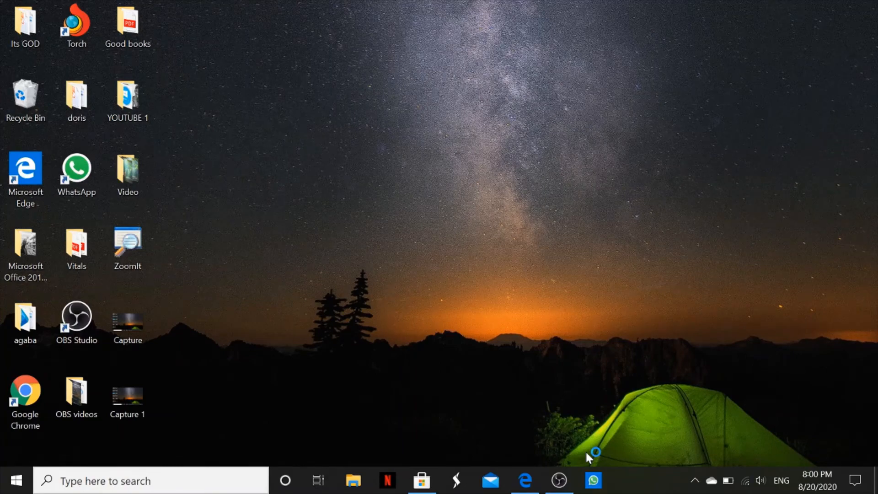
- Launch WhatsApp Desktop to its QR-code sign-in screen, then minimize it
click(592, 480)
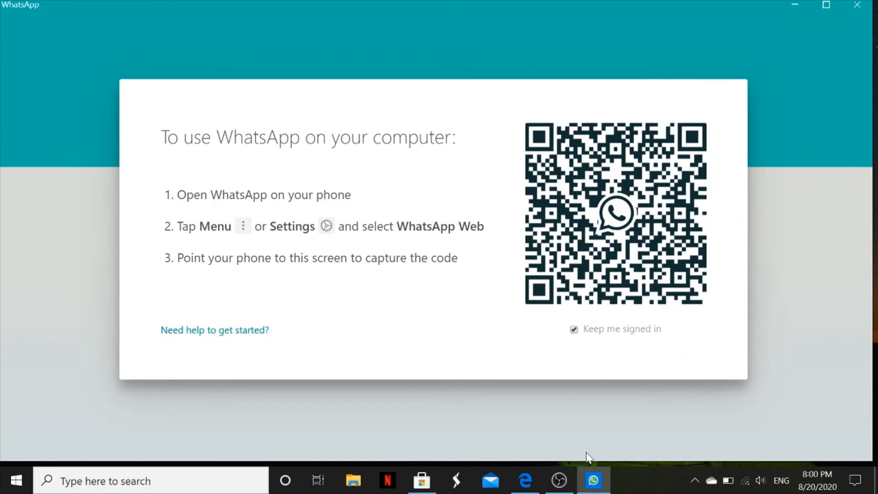
mouse_move(473, 186)
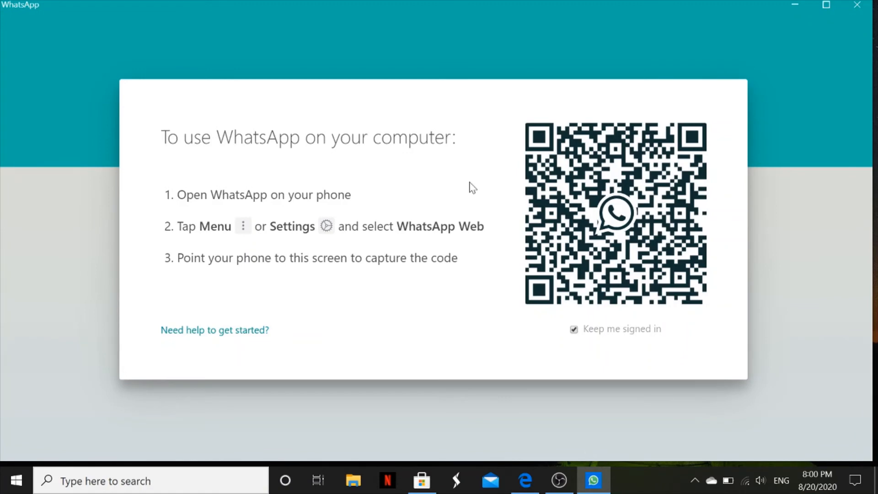
mouse_move(640, 56)
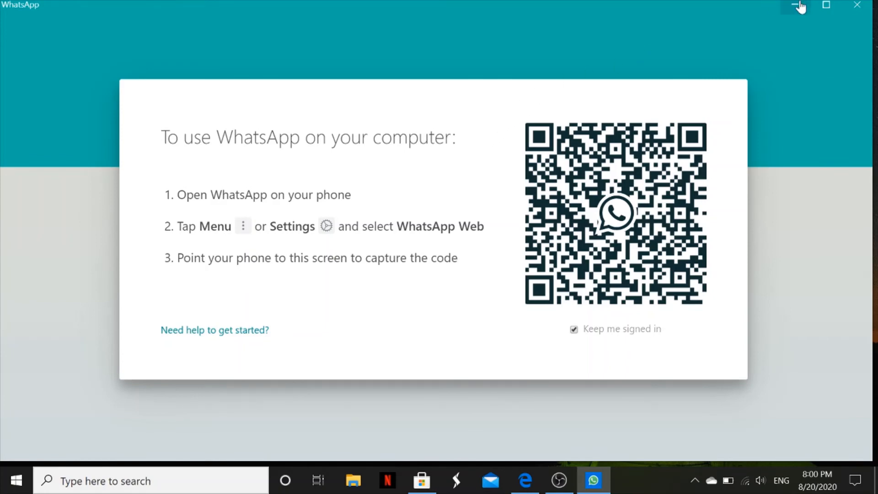
click(794, 6)
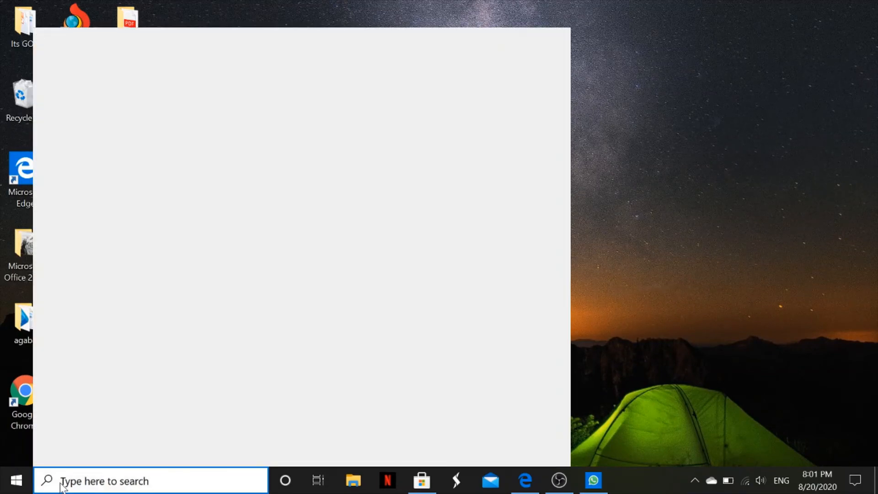
- Find WhatsApp Desktop via Windows Search for 'watsapp', then close its window
text(w)
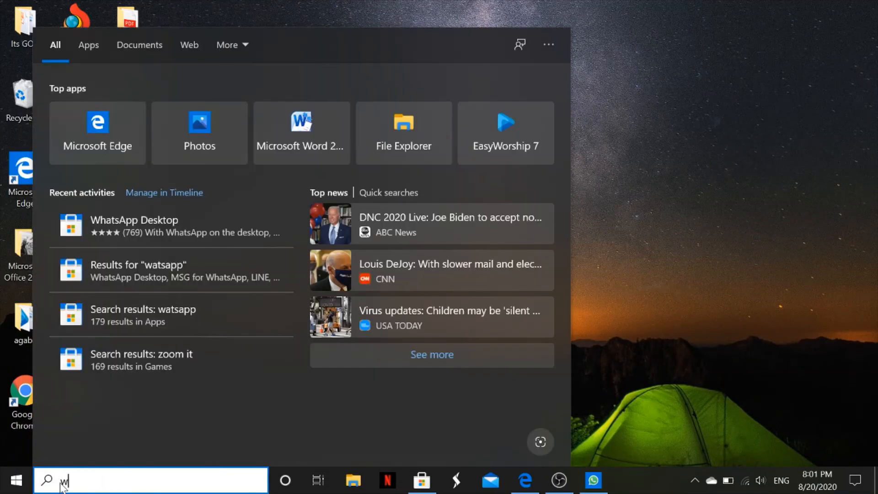
text(atsapp)
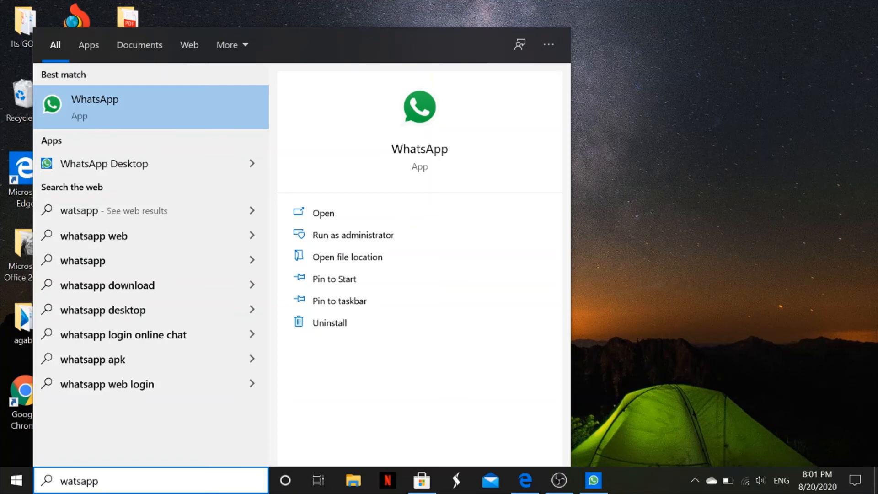
mouse_move(140, 163)
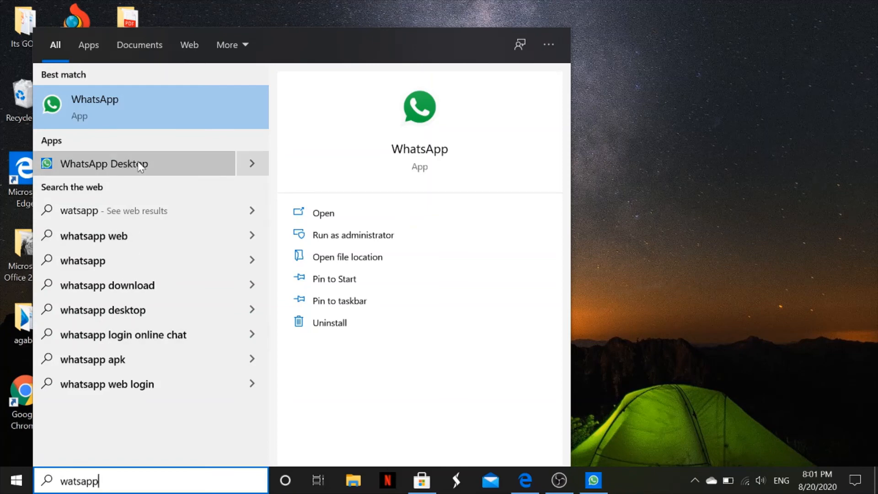
mouse_move(228, 169)
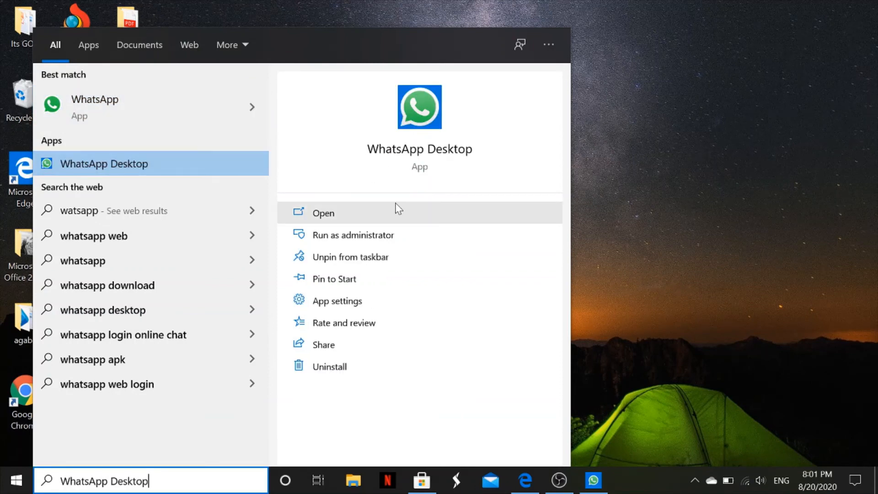
mouse_move(420, 149)
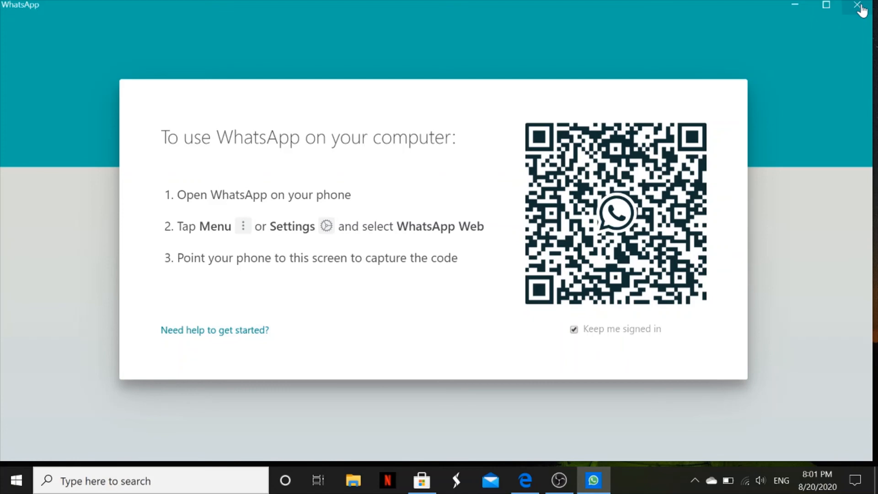
click(862, 8)
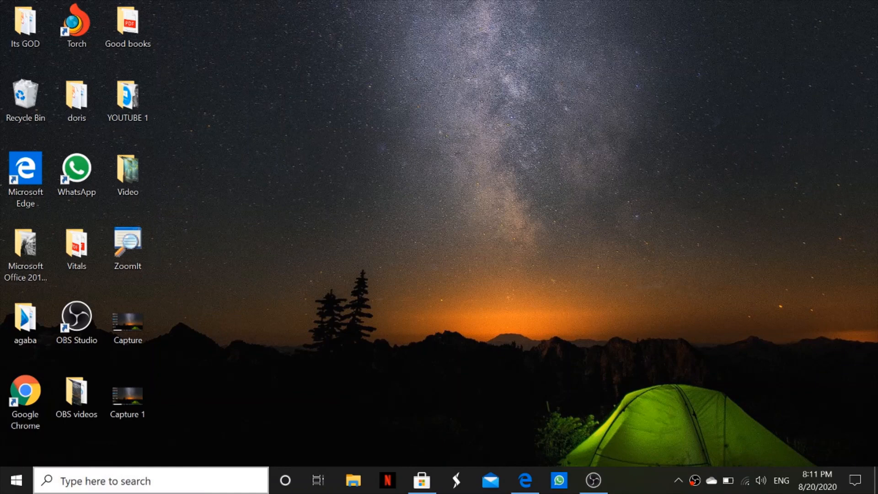
- Uninstall WhatsApp Desktop from its Windows Search result and confirm the removal
text(watsapp)
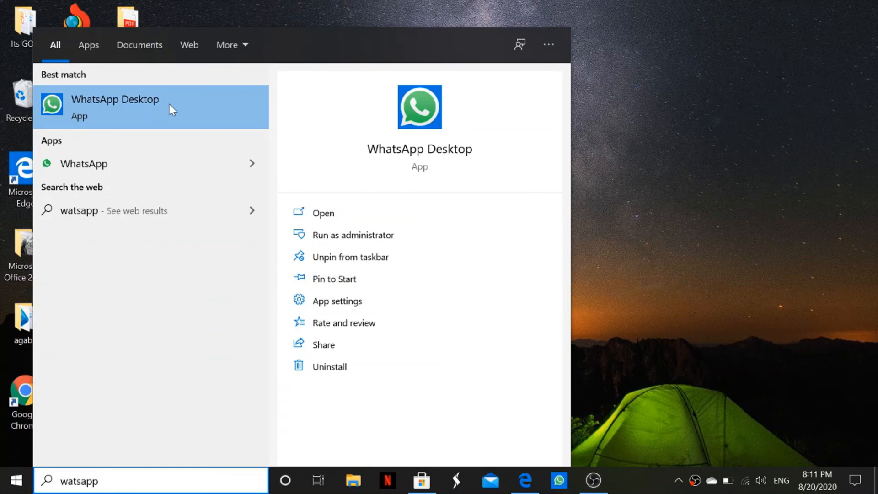
right_click(115, 106)
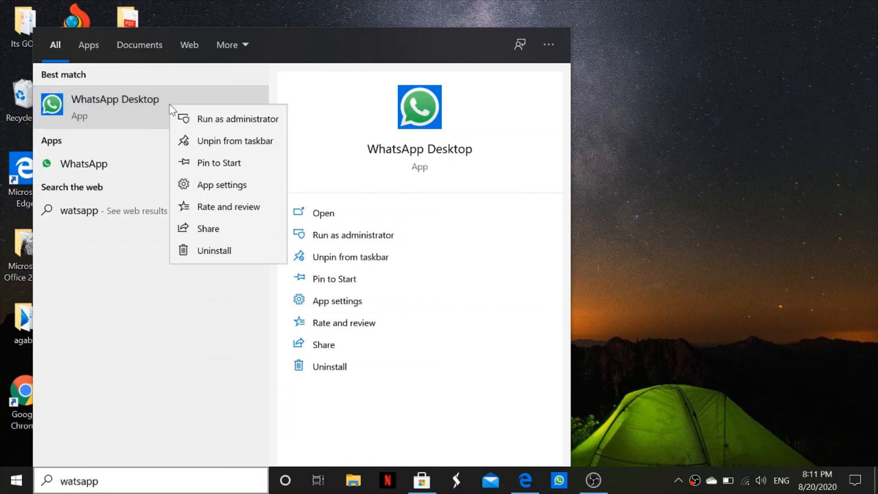
mouse_move(223, 255)
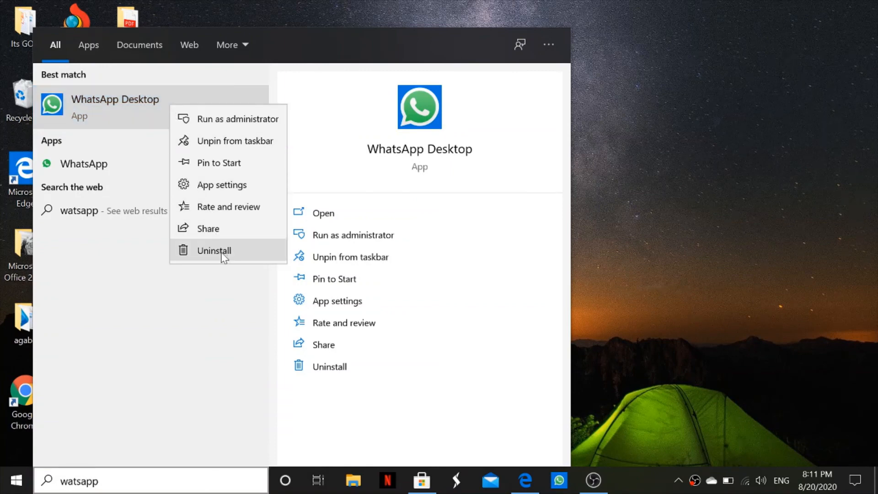
click(214, 251)
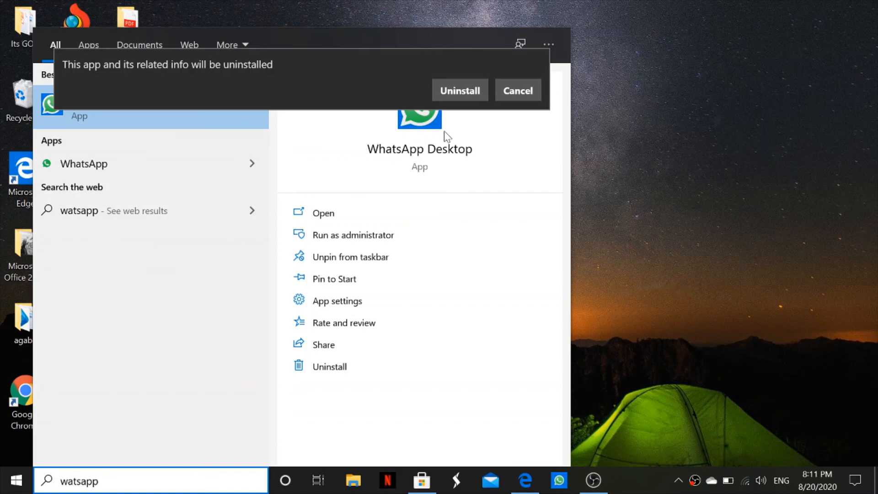
click(516, 90)
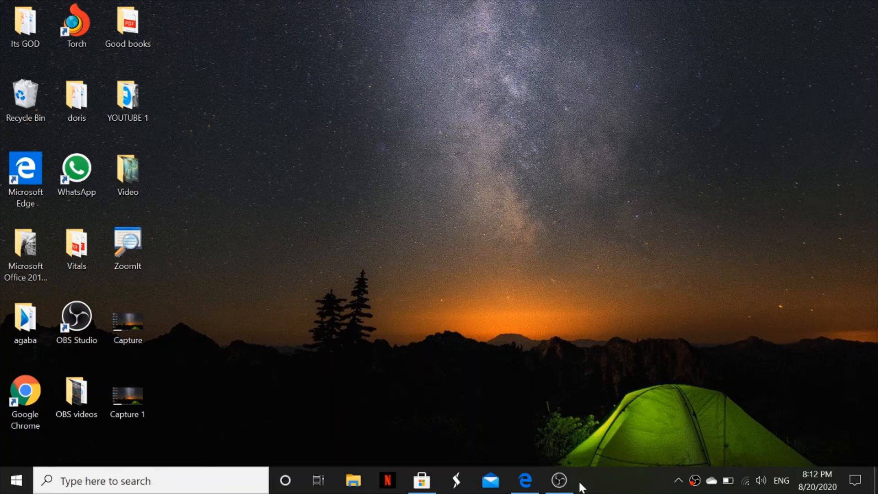
mouse_move(520, 200)
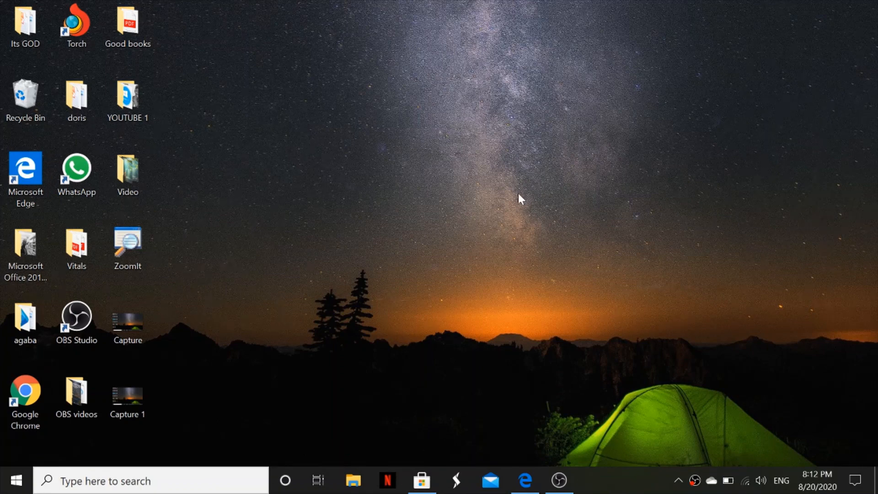